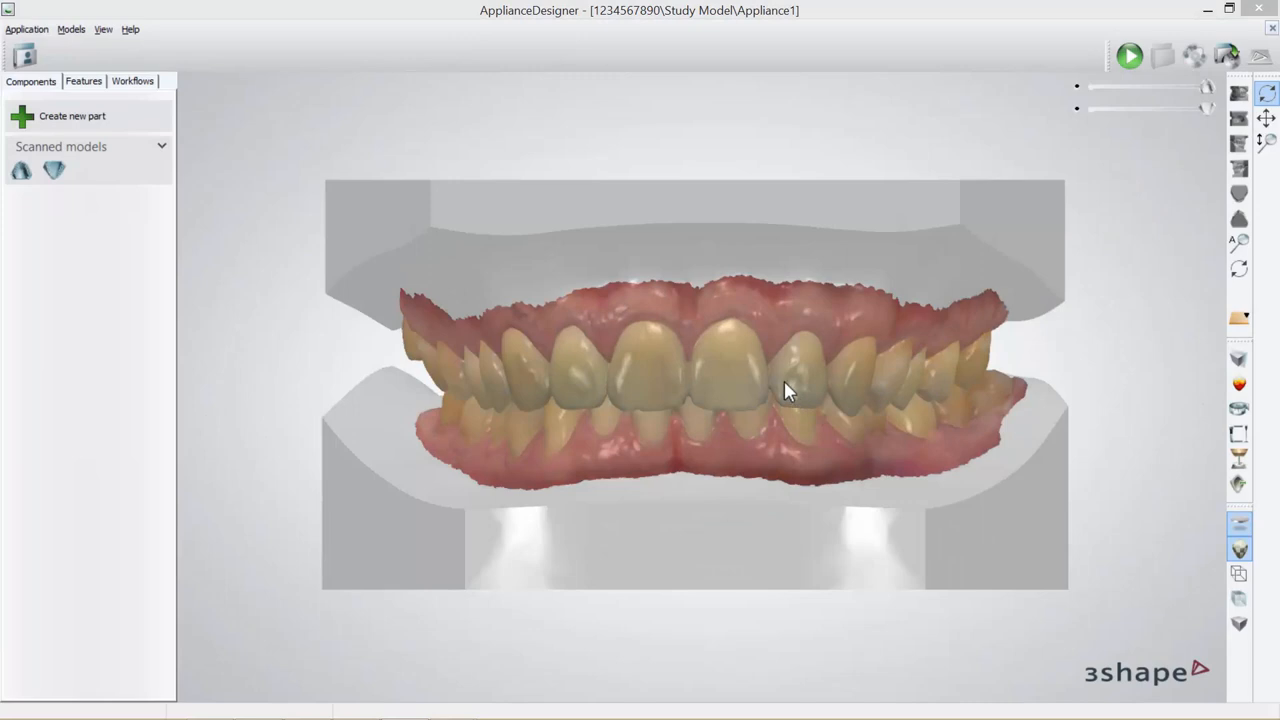
mouse_move(788, 378)
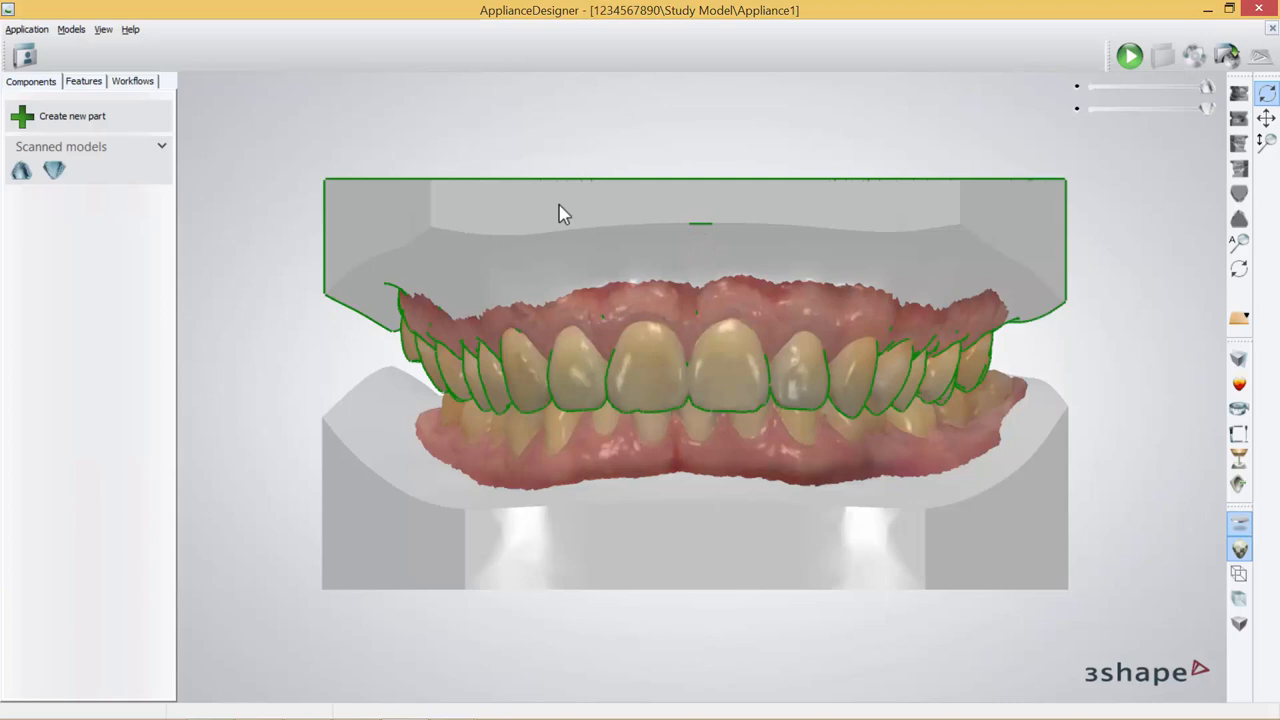
mouse_move(748, 390)
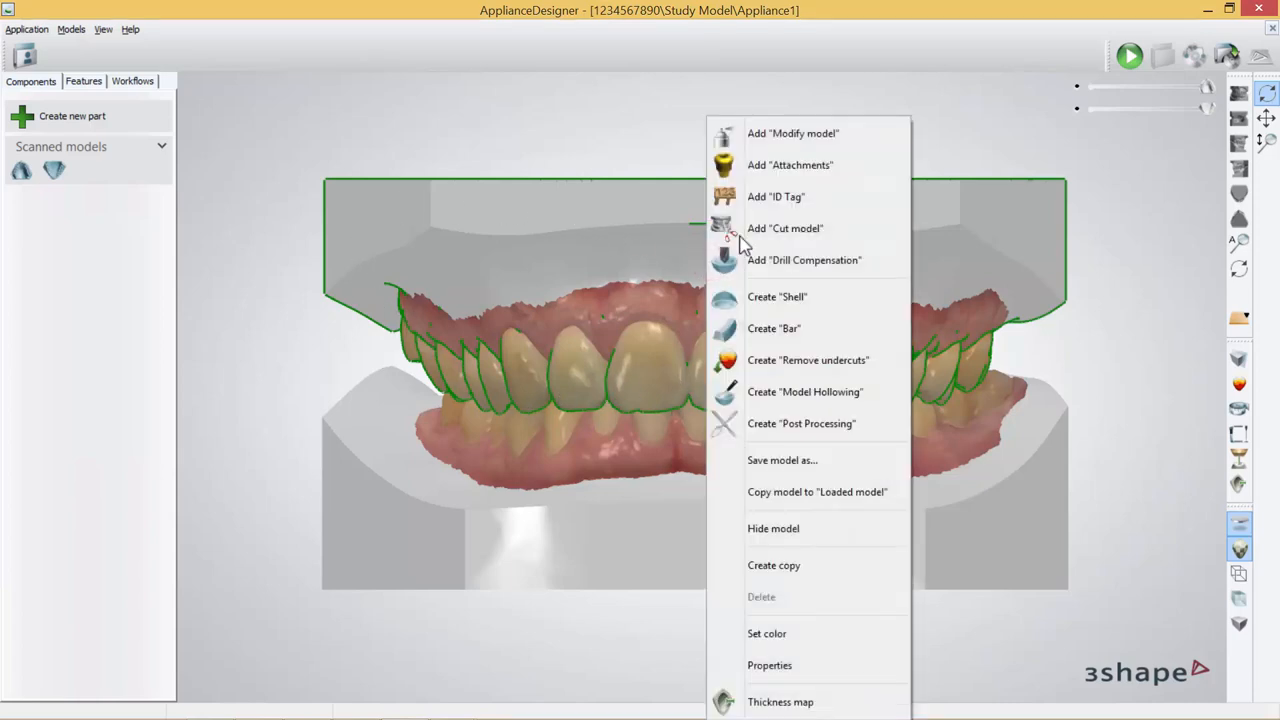
mouse_move(830, 328)
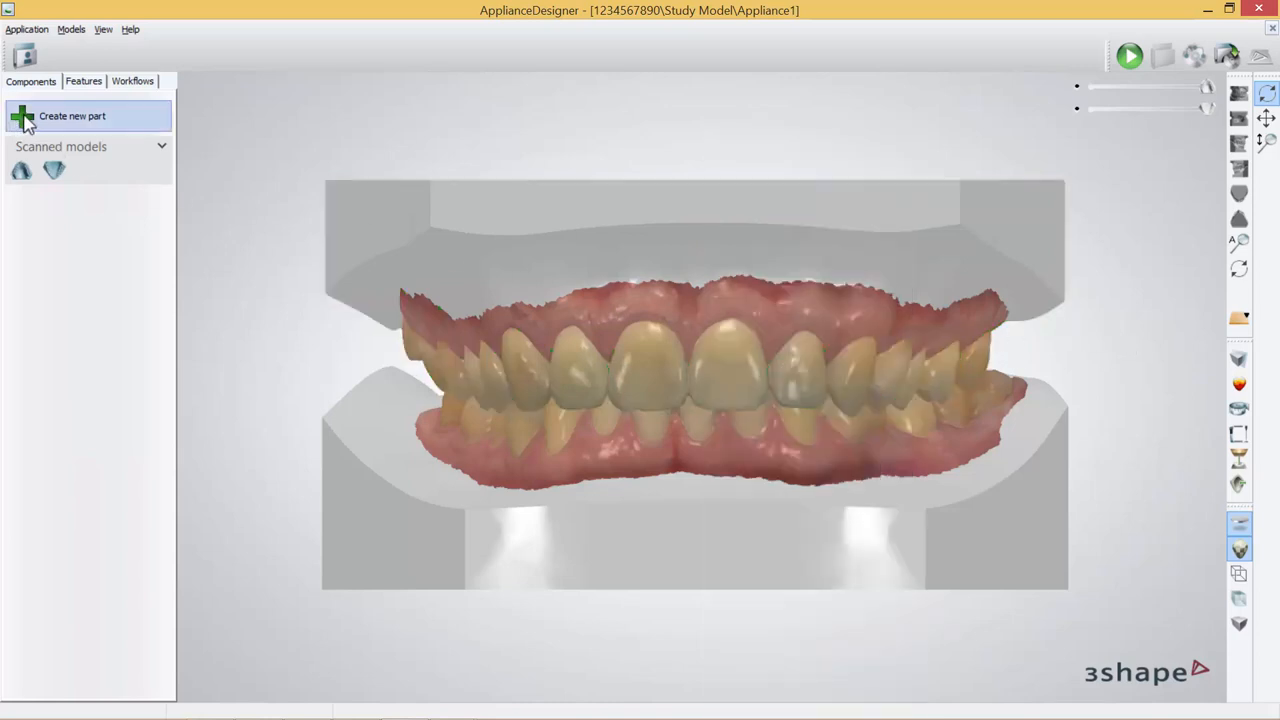
Create a new part named 'bar' and show its list of addable components.
left_click(72, 116)
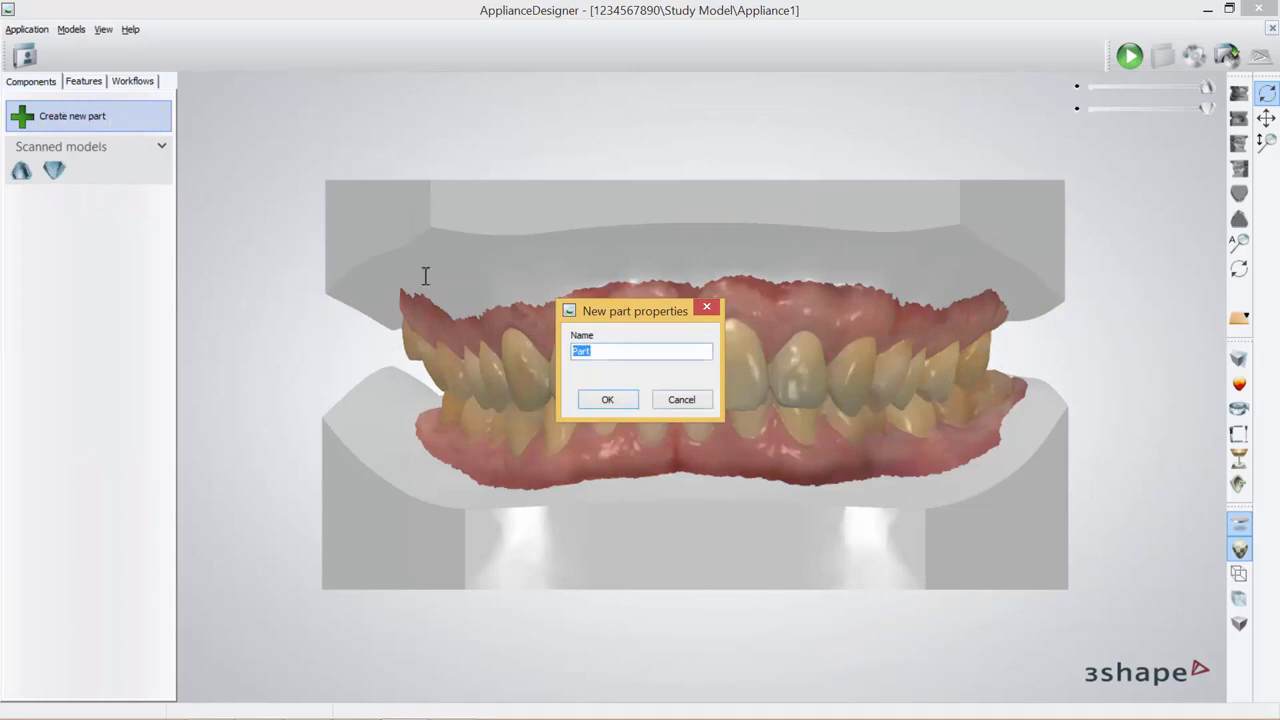
left_click(607, 399)
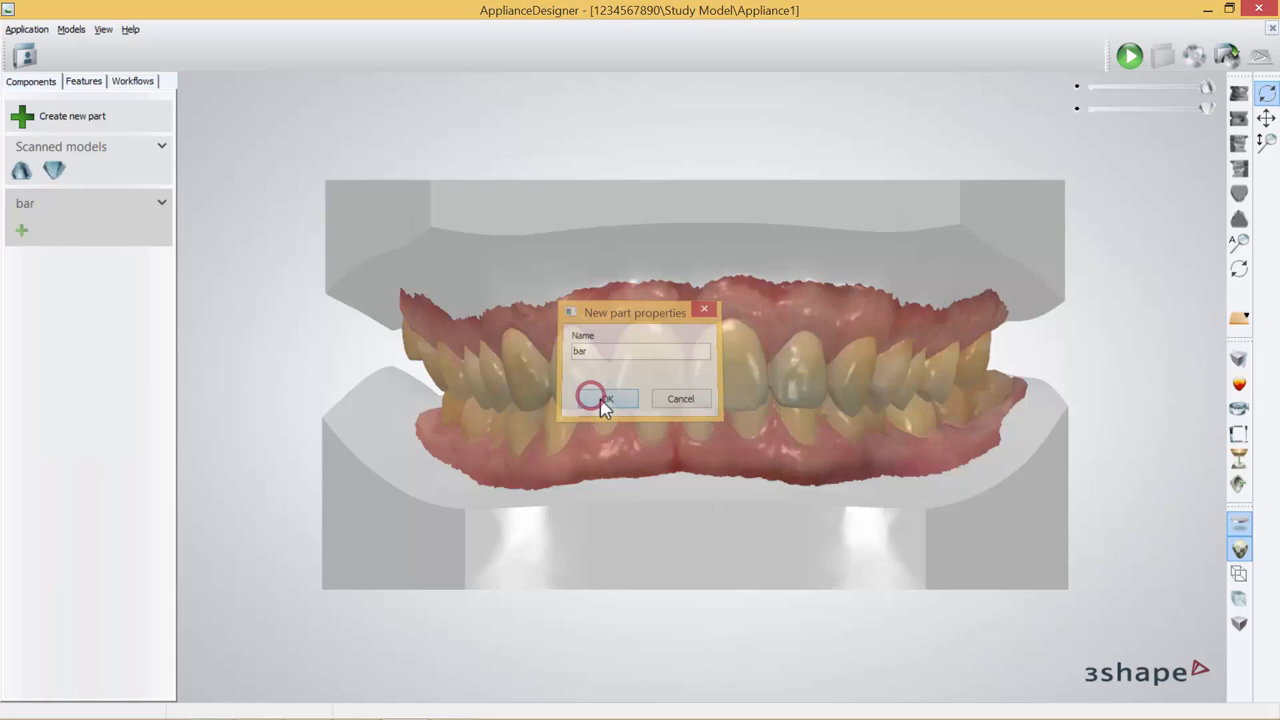
left_click(604, 398)
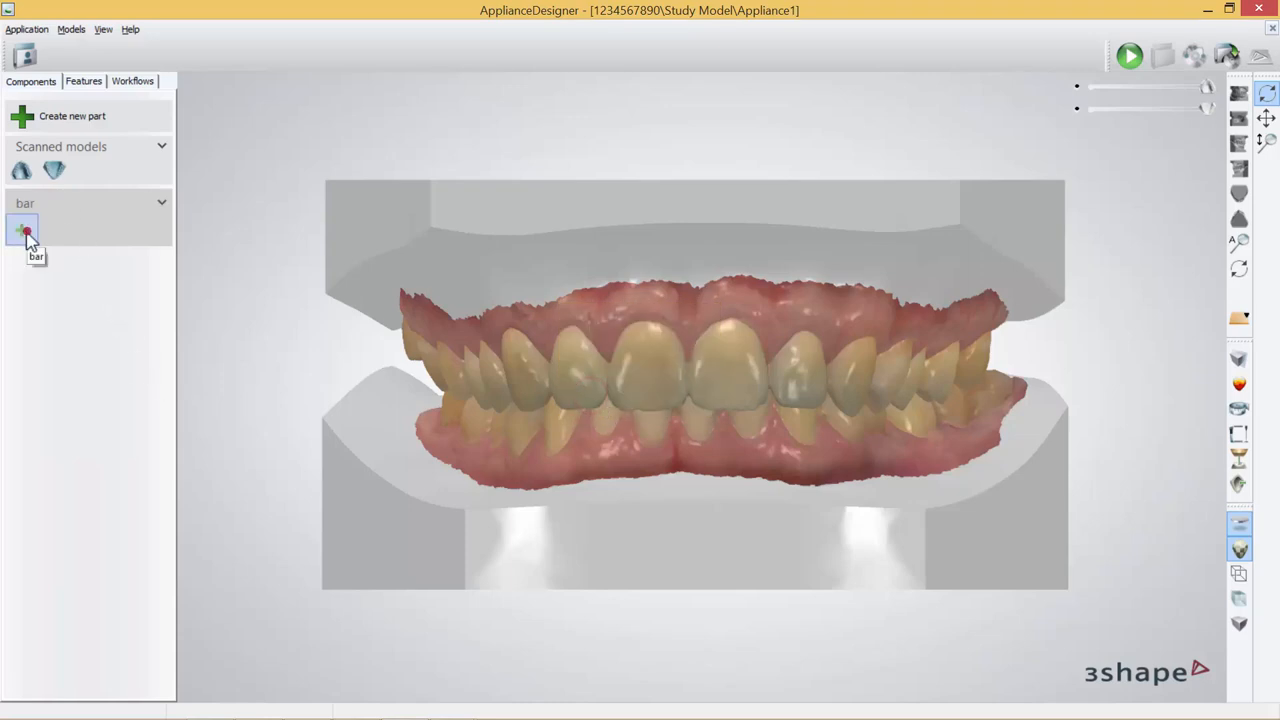
left_click(21, 230)
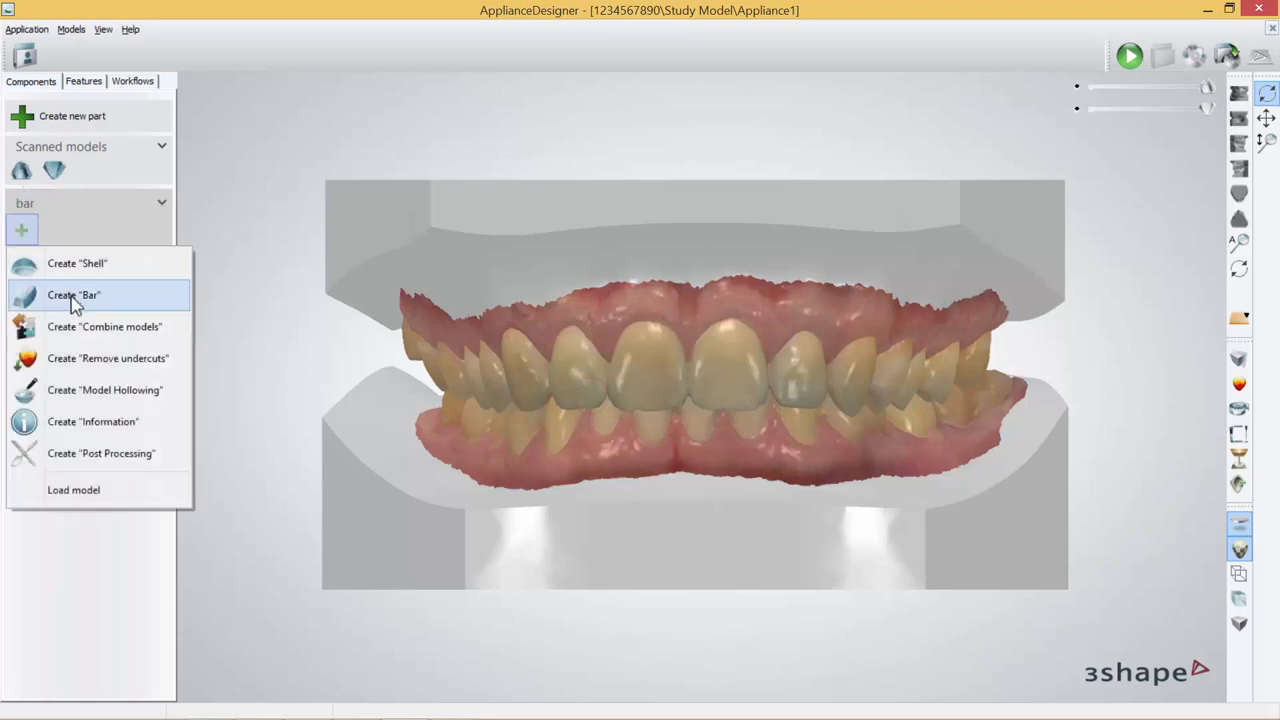
Add bar component Max1 sourced from ScannedModel (Maxilla), coloured green.
left_click(72, 294)
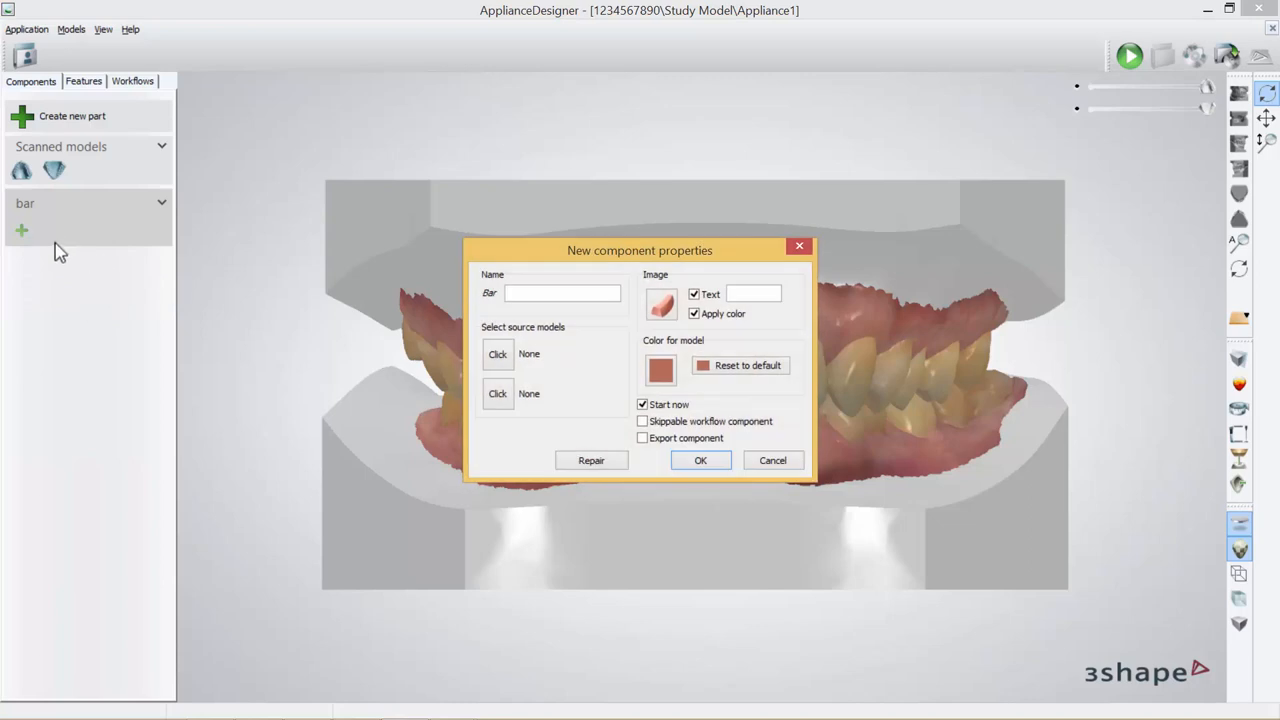
mouse_move(498, 354)
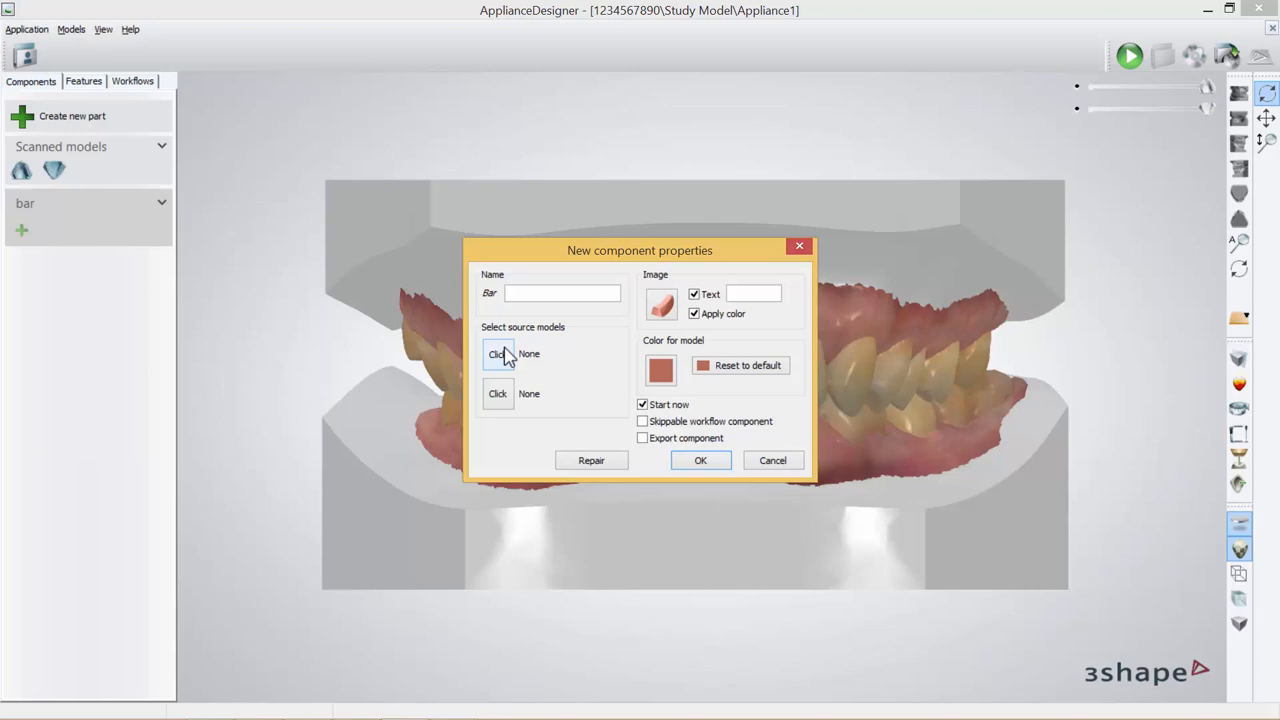
left_click(498, 354)
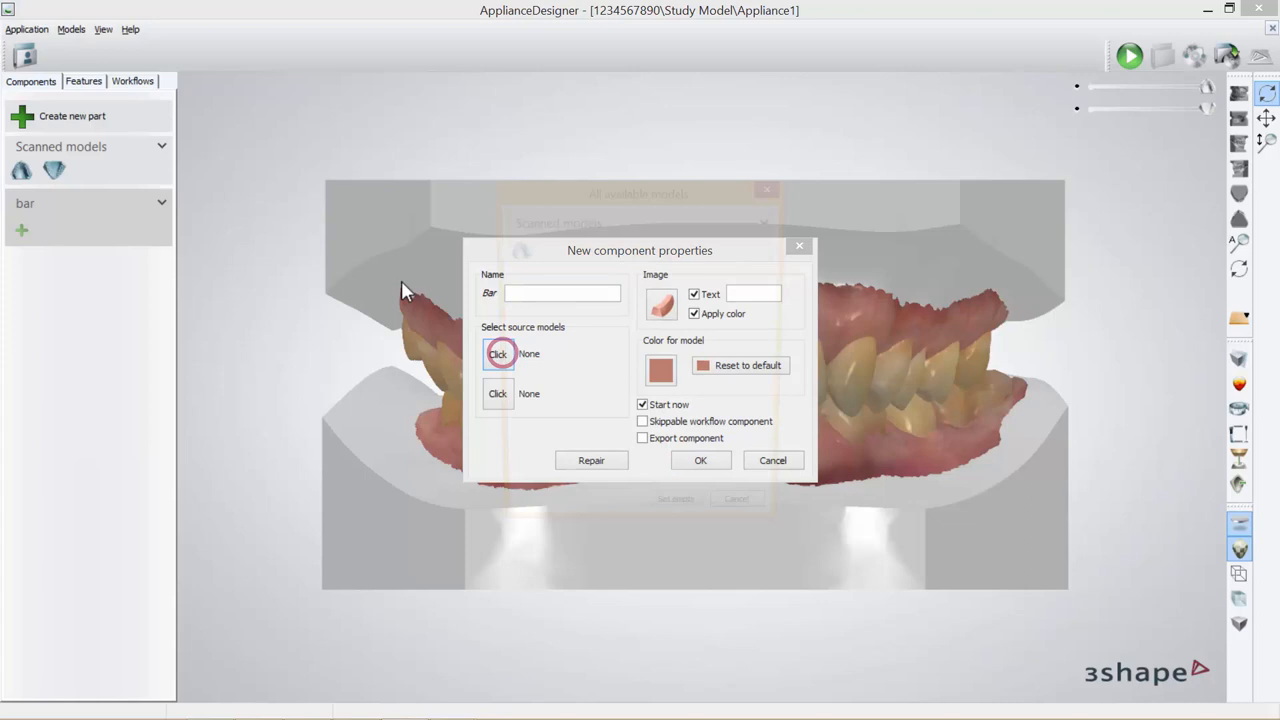
left_click(498, 354)
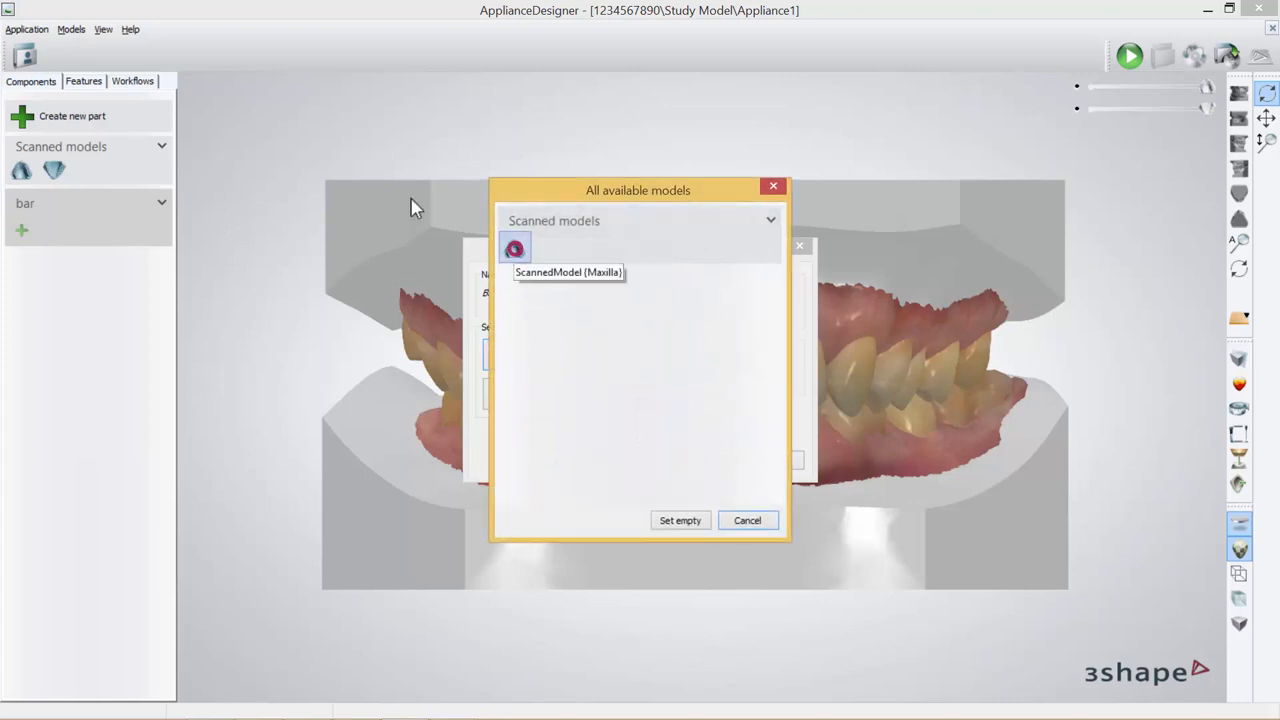
left_click(514, 247)
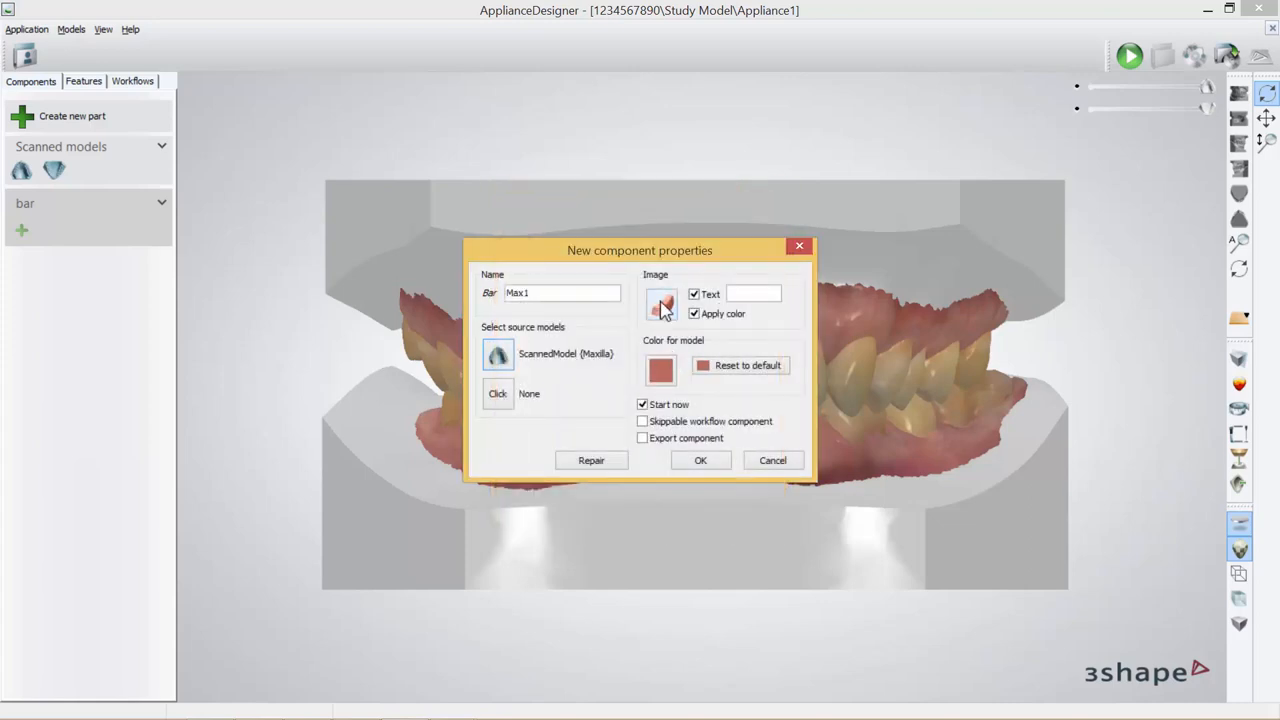
left_click(660, 370)
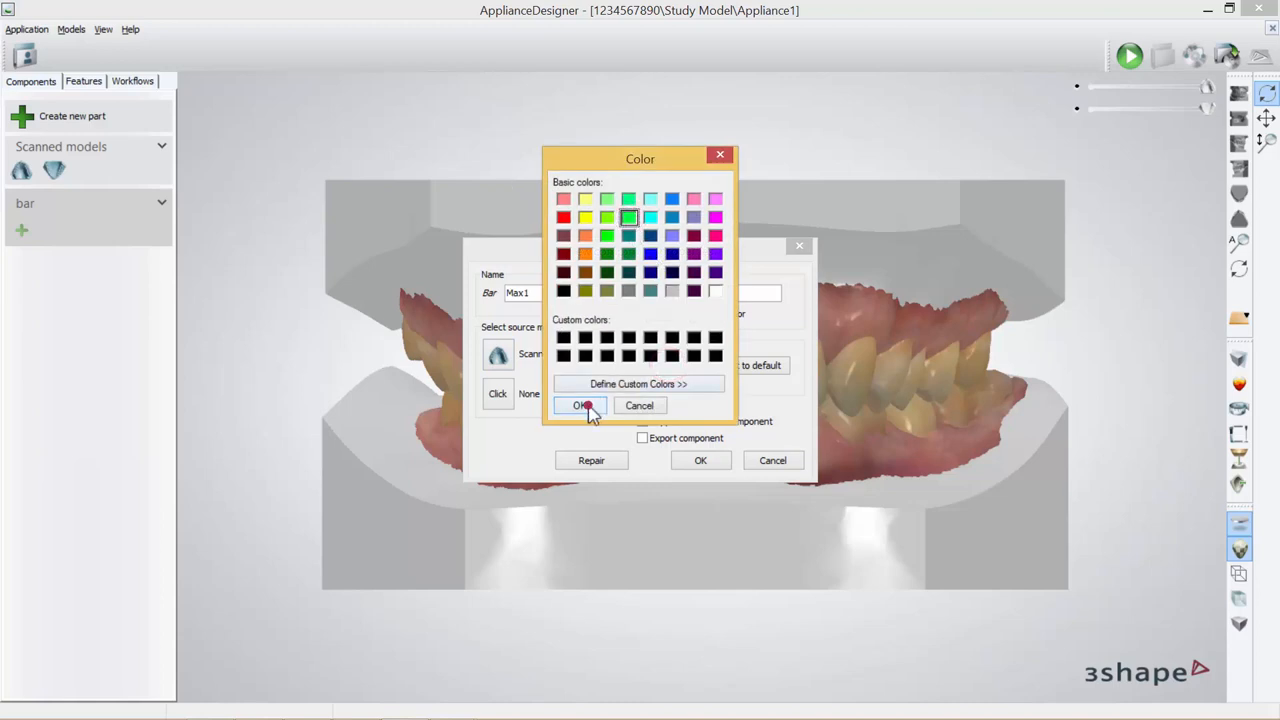
left_click(580, 405)
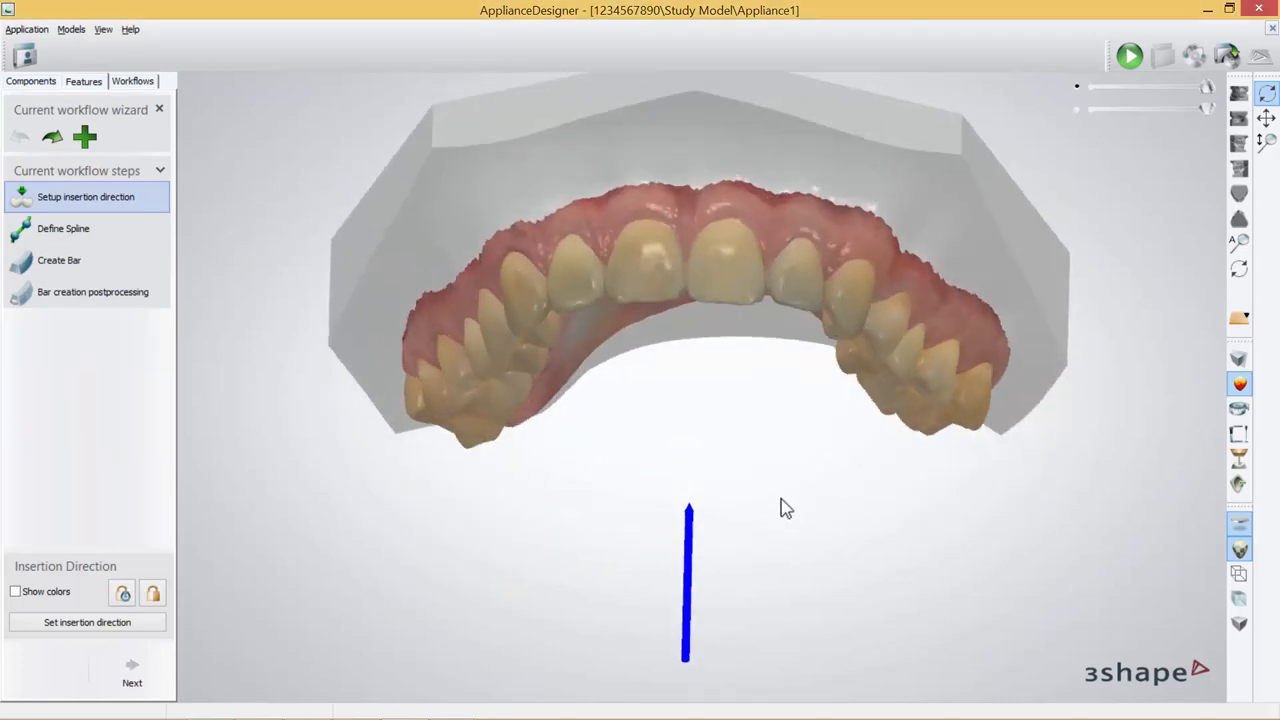
Check the blue insertion arrow from the front and accept the insertion direction.
left_click_drag(785, 507, 310, 670)
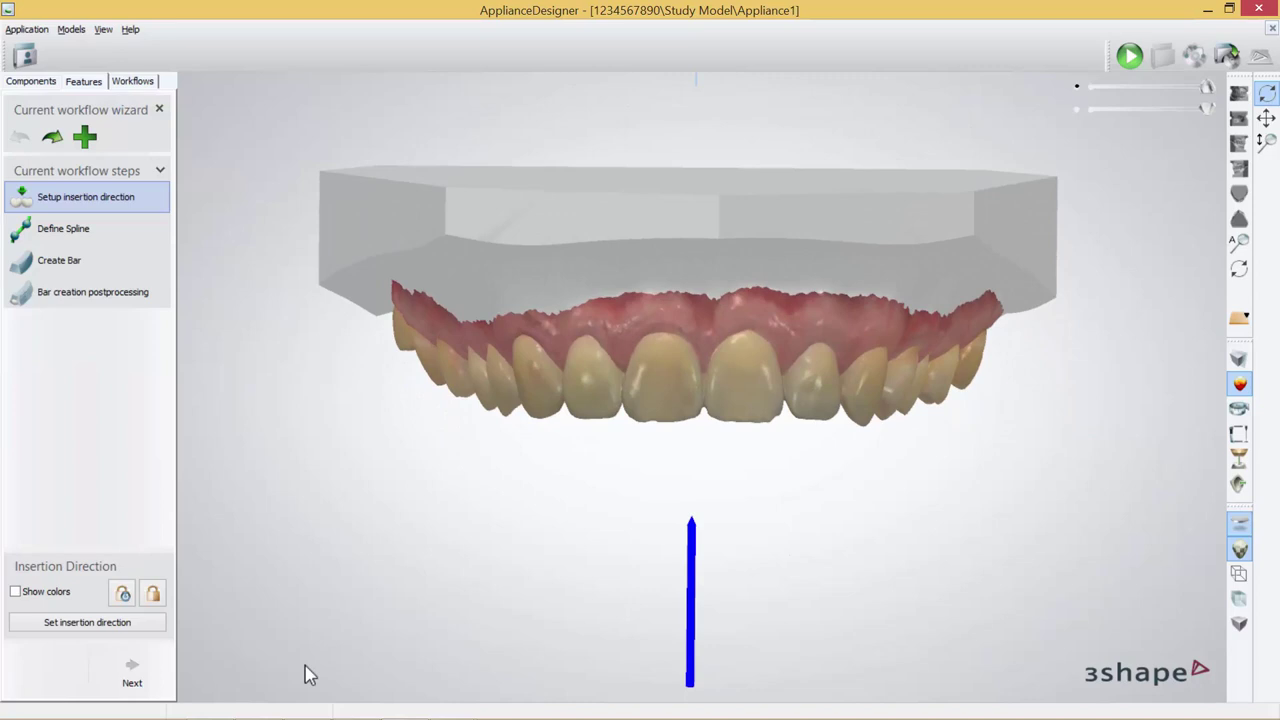
left_click(132, 675)
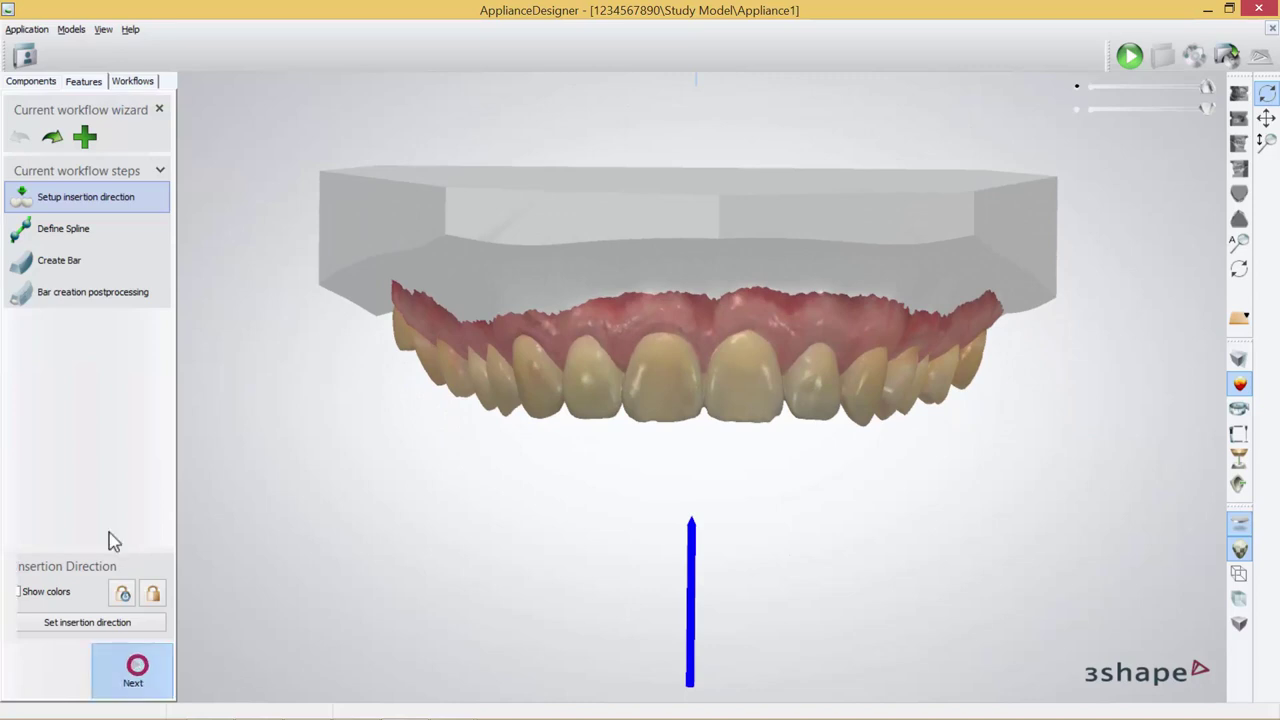
left_click(133, 670)
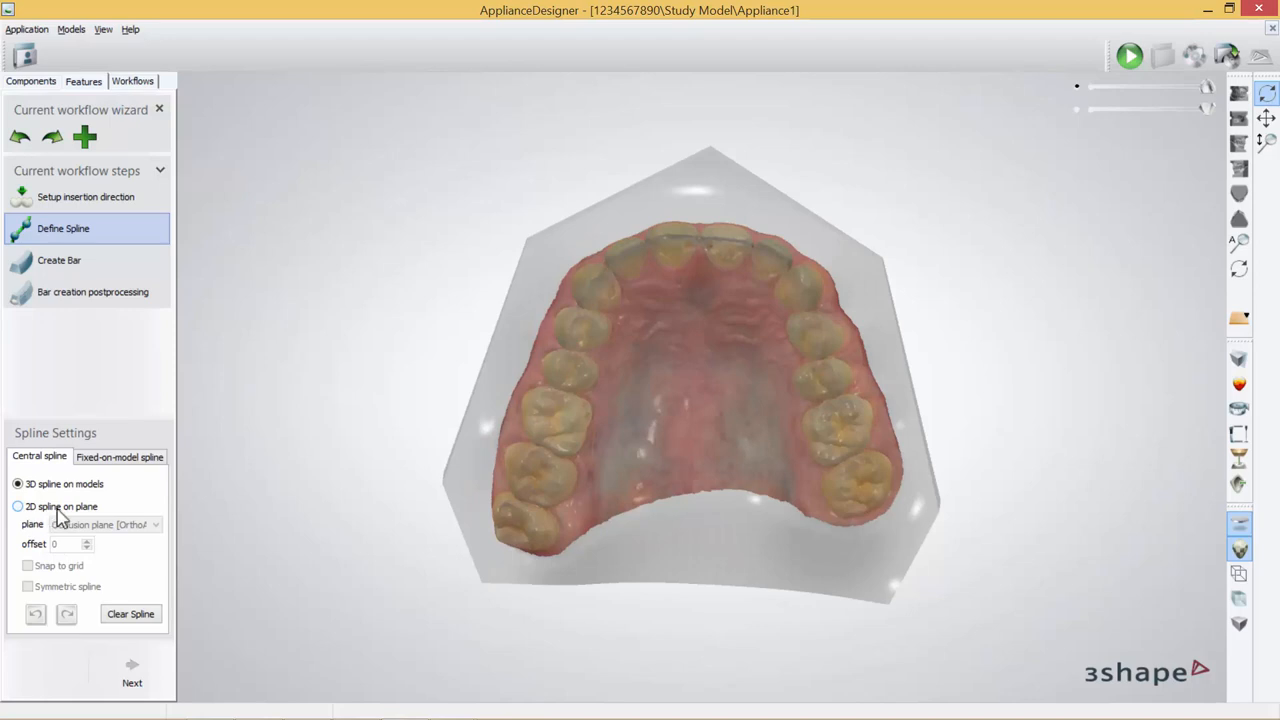
Draw a 2D spline on the occlusion plane along the upper arch and accept it.
left_click(18, 506)
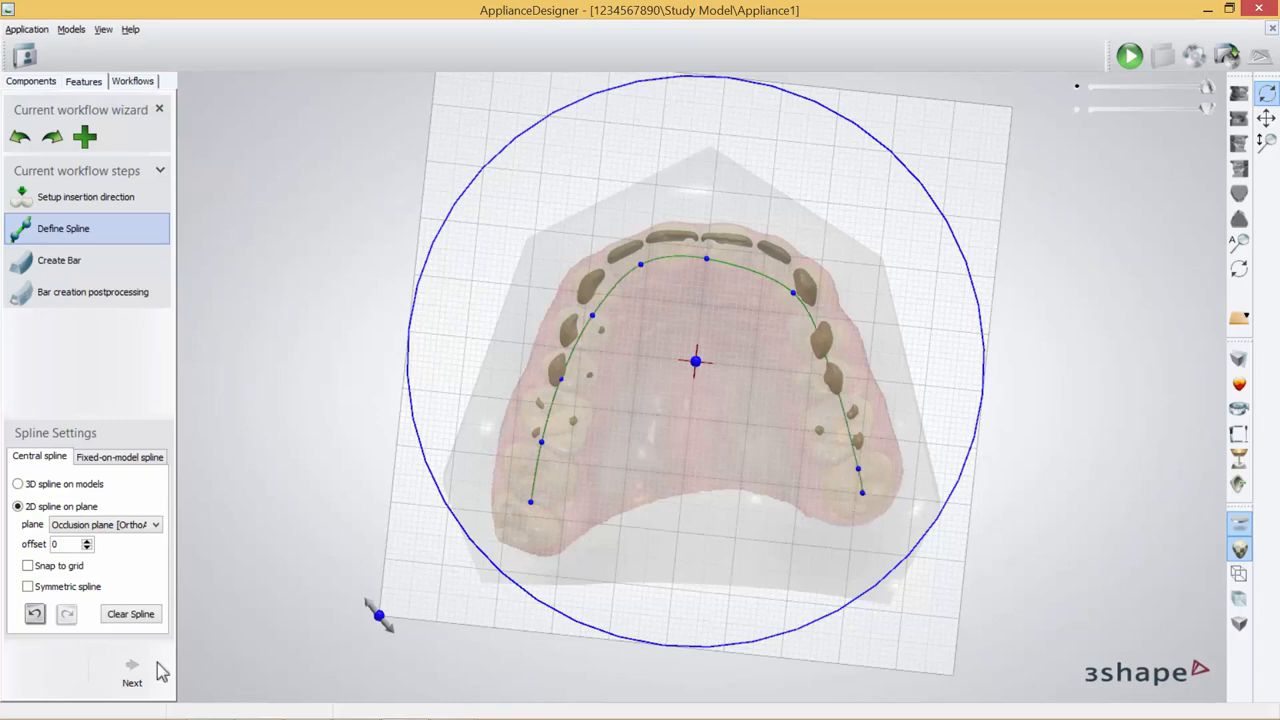
left_click(132, 675)
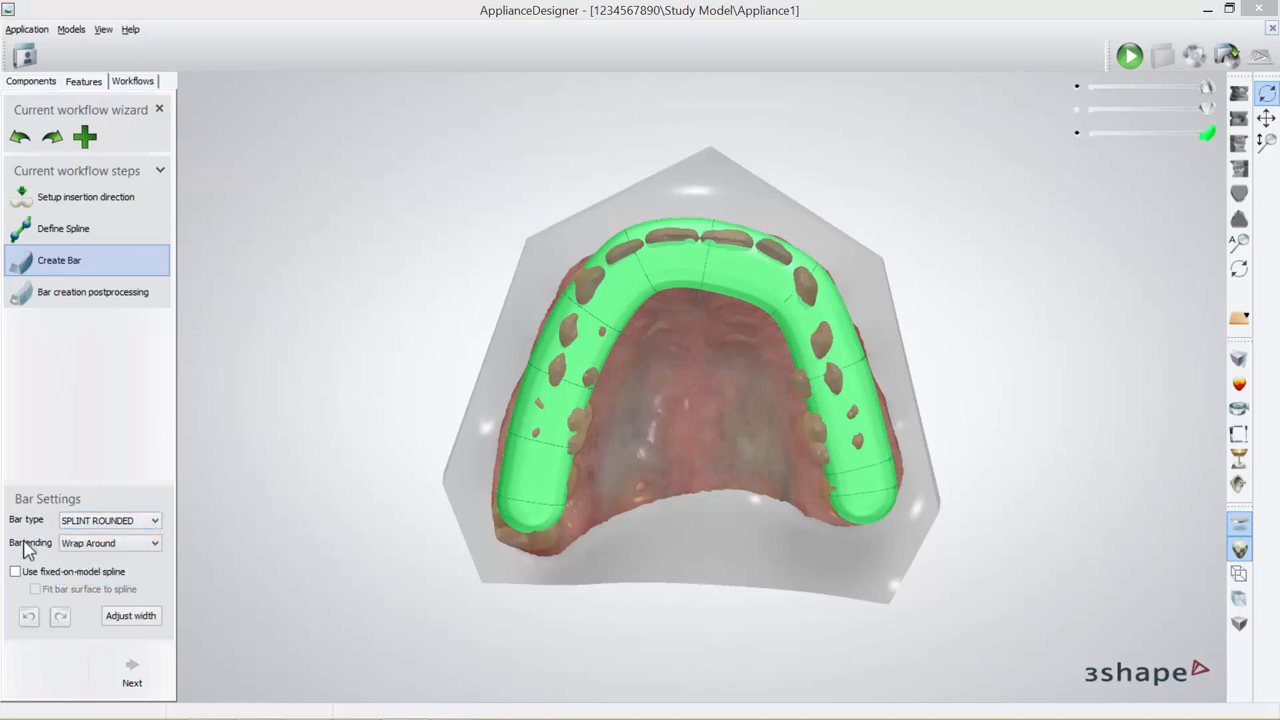
Keep the SPLINT ROUNDED bar's ending set to Wrap Around.
left_click(110, 543)
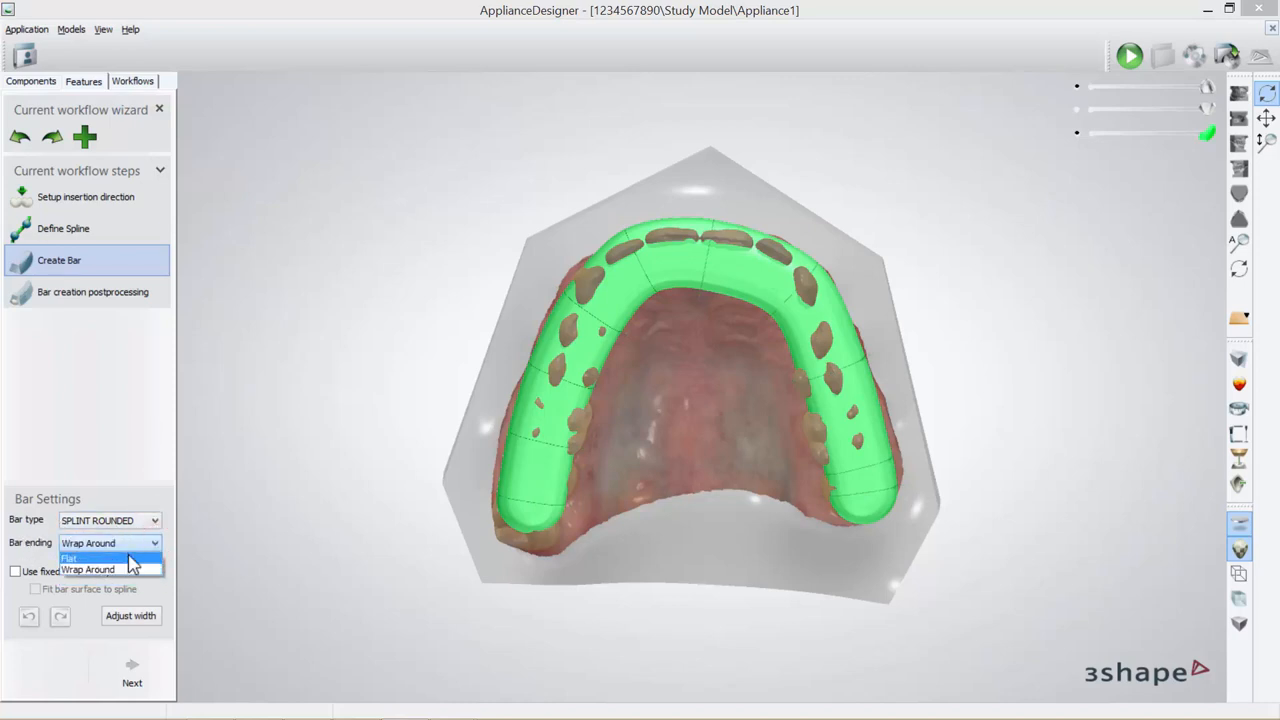
left_click(69, 558)
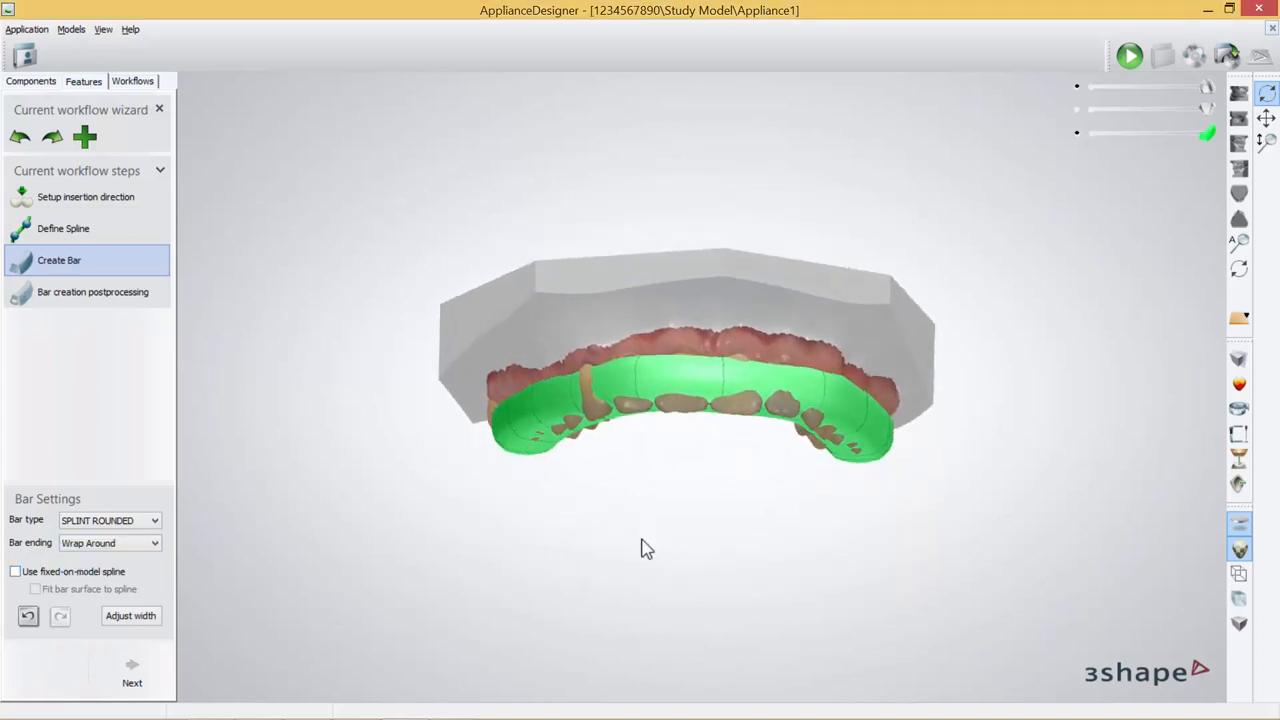
Drag the bar's control points down below the upper teeth and inspect it edge-on.
left_click_drag(645, 548, 745, 452)
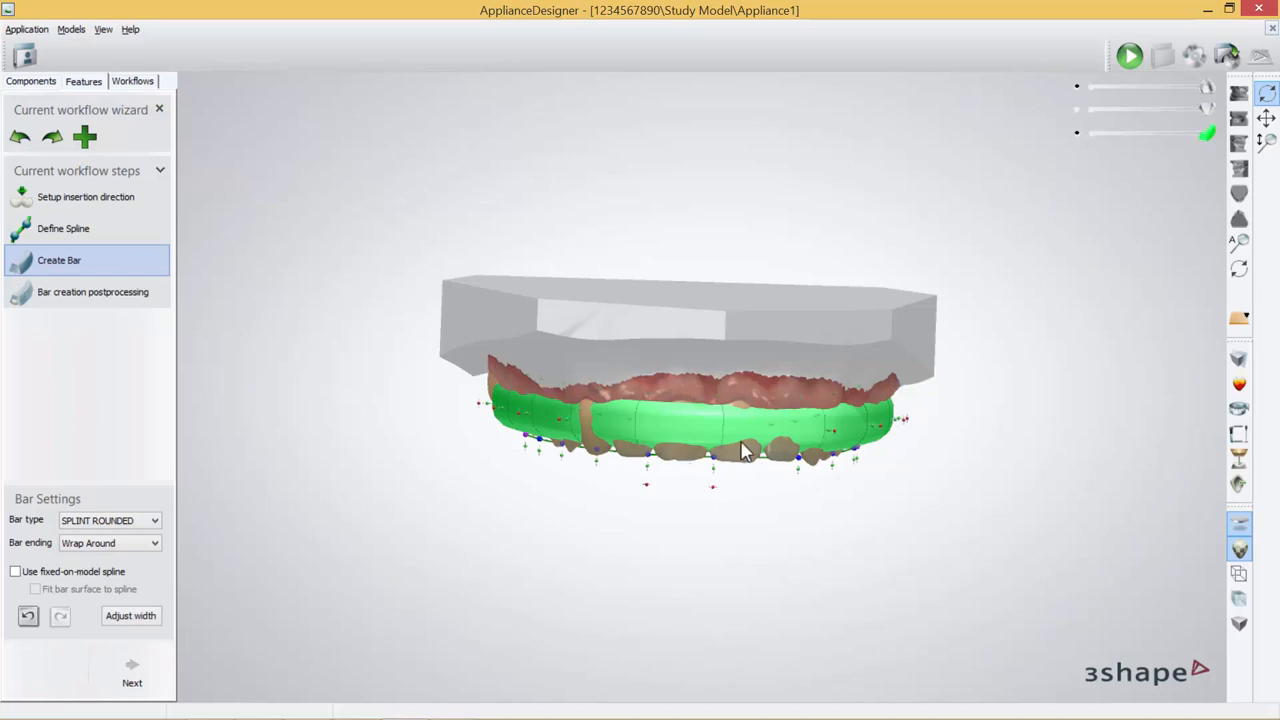
left_click(713, 458)
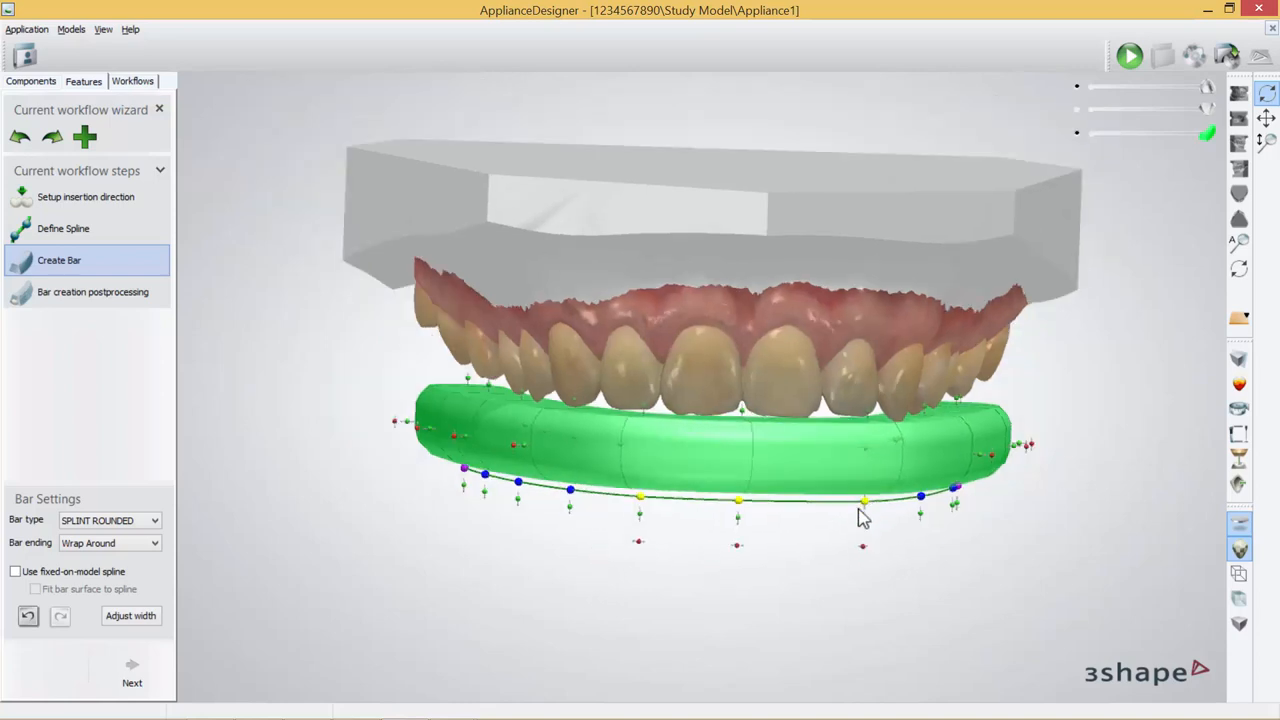
left_click_drag(860, 515, 670, 362)
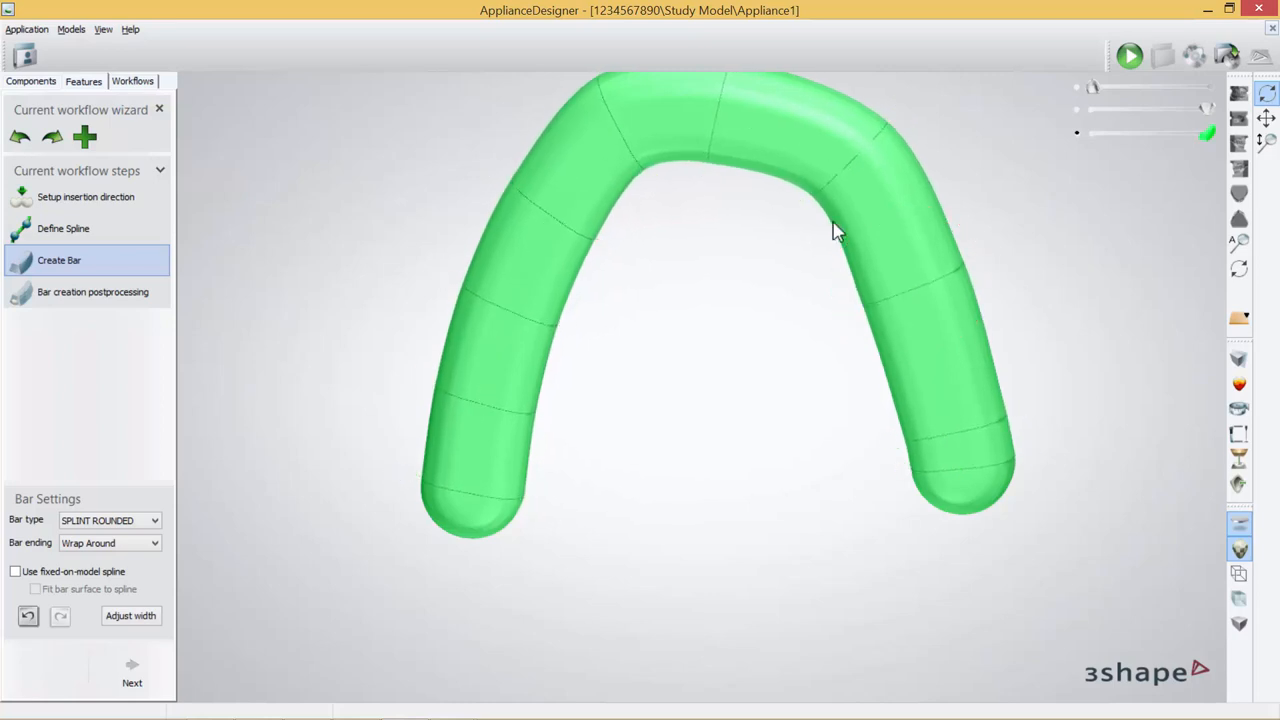
left_click_drag(835, 230, 920, 403)
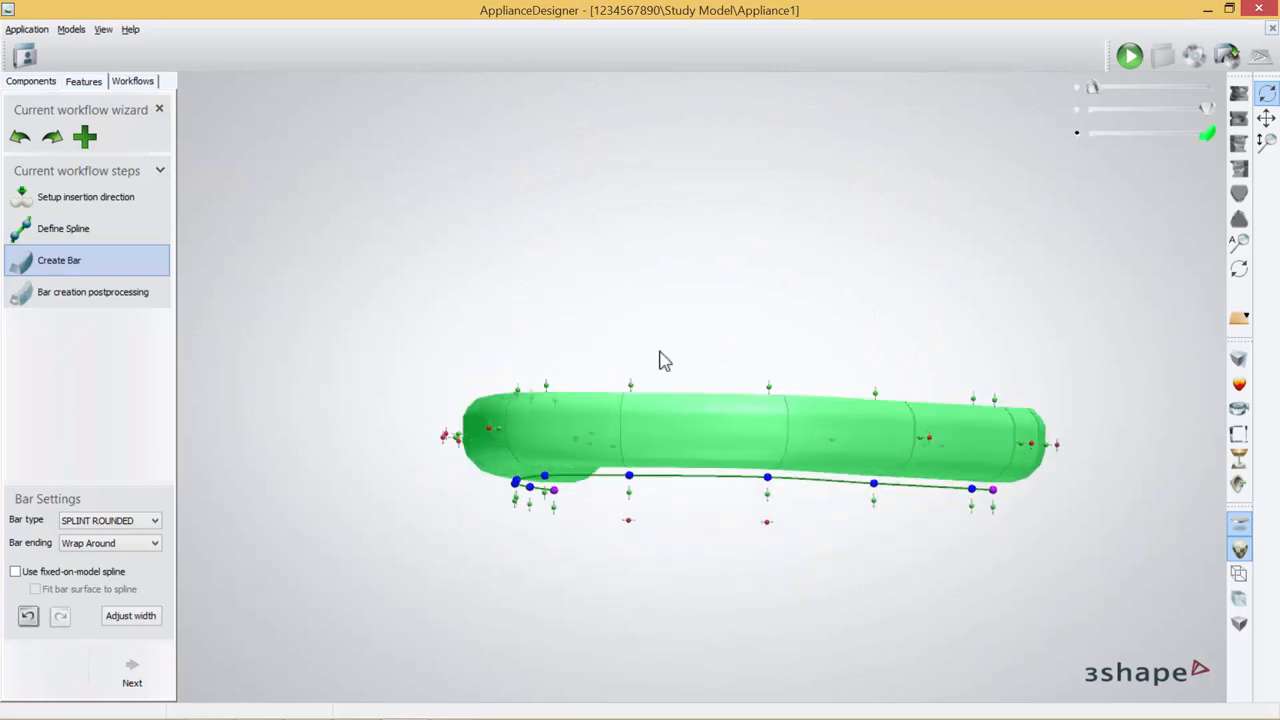
Accept the bar shape and finish postprocessing with Do not modify.
left_click(132, 670)
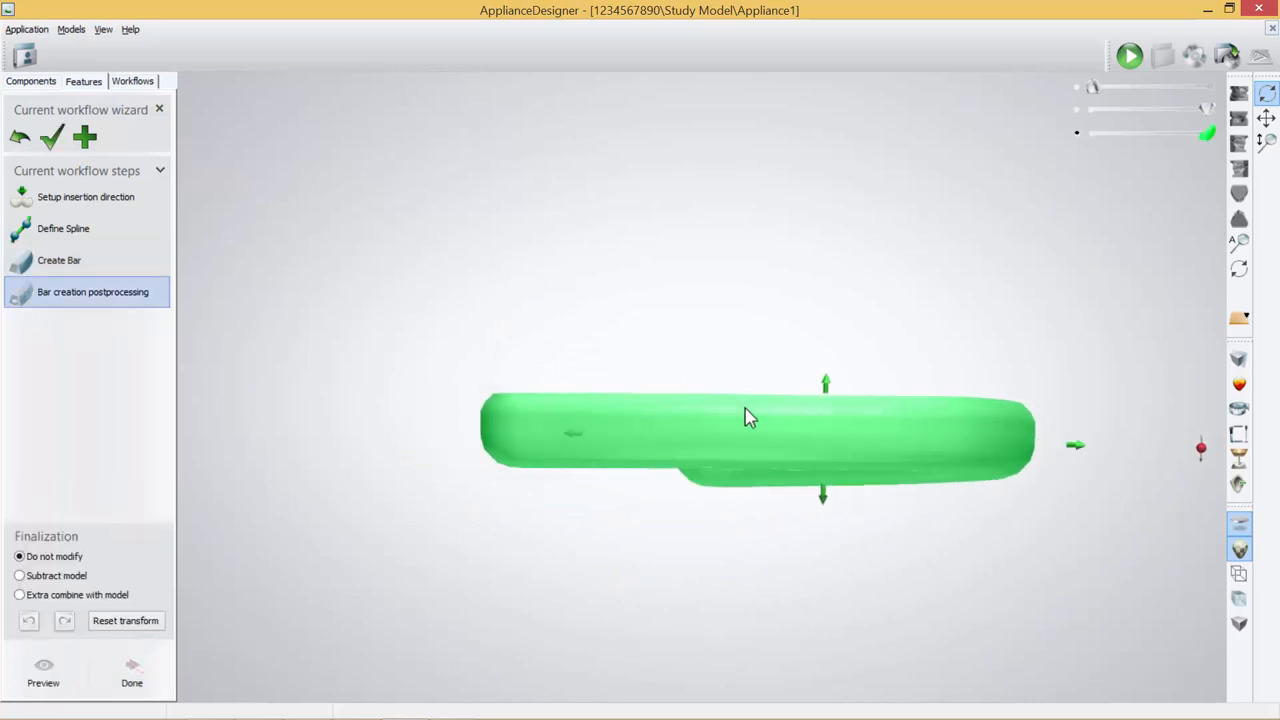
left_click(1208, 87)
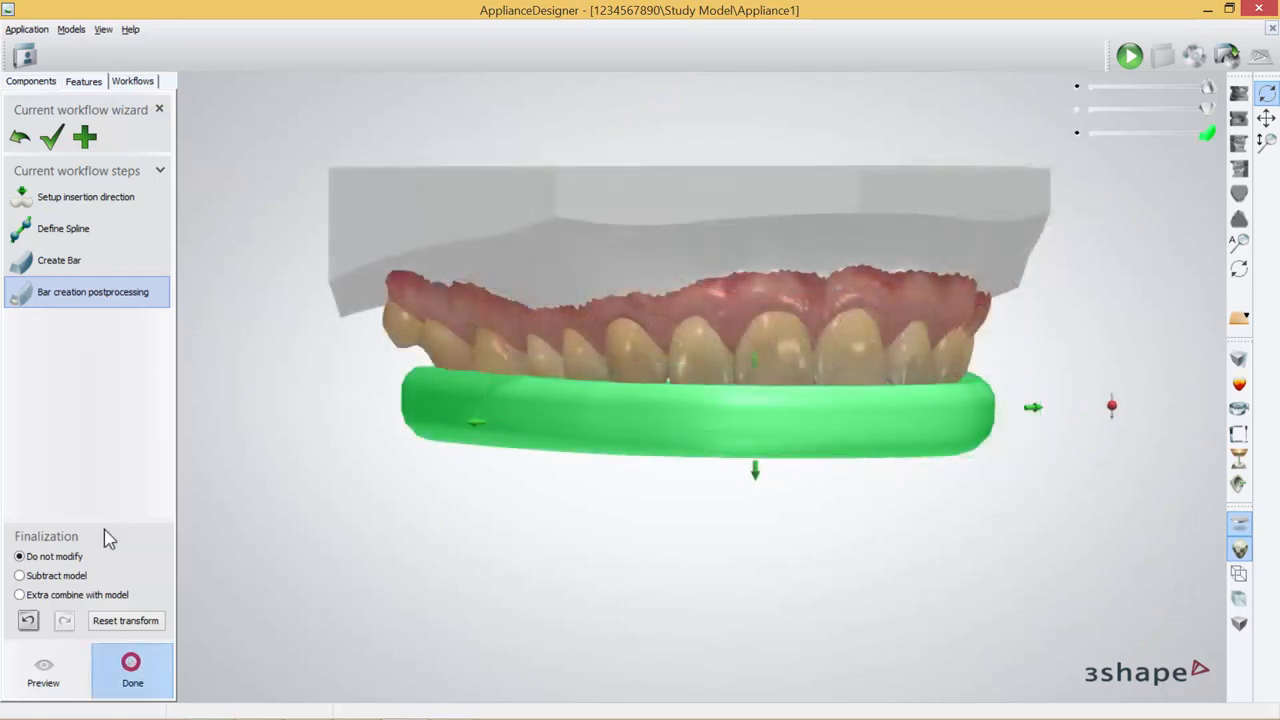
left_click(132, 670)
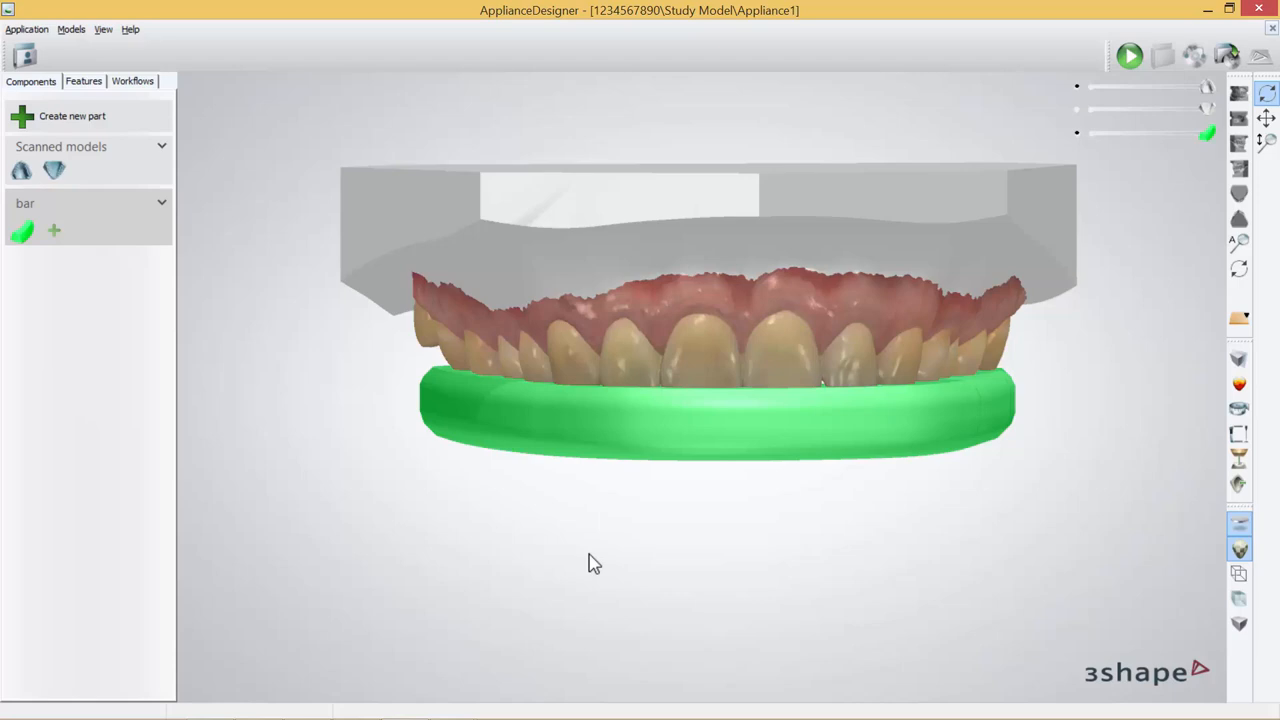